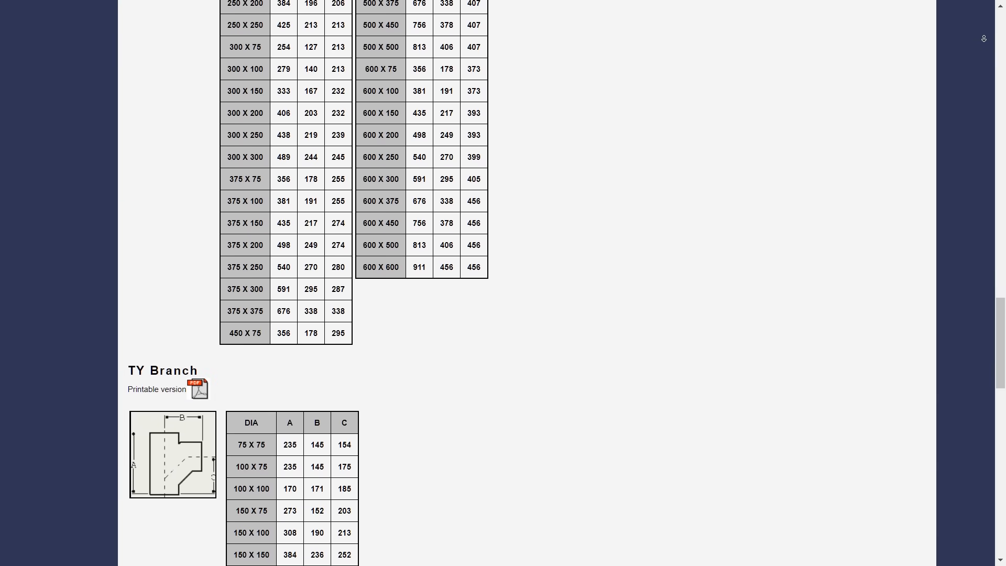
{"action": "scroll", "scroll_direction": "down", "scroll_amount": 3}
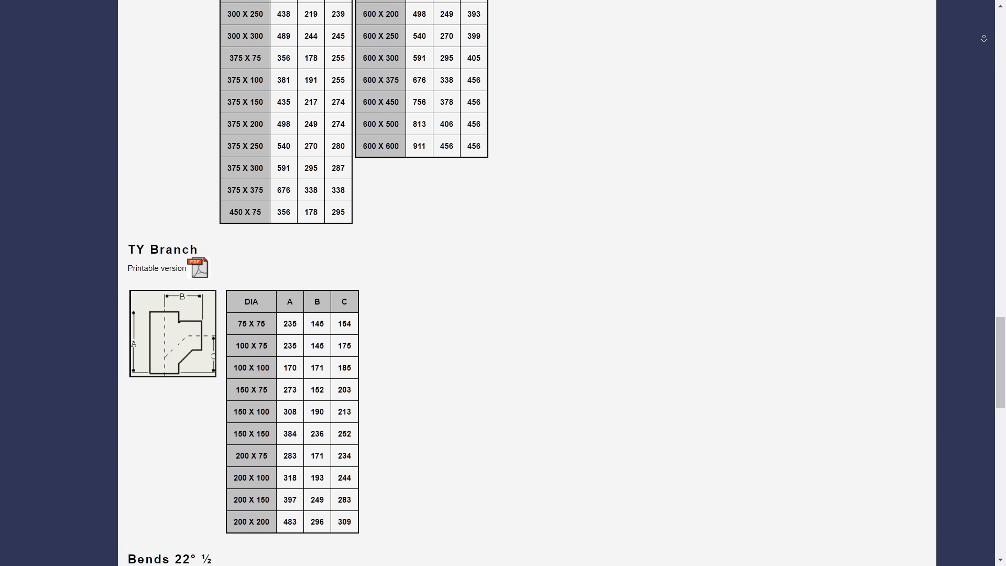
{"action": "scroll", "scroll_direction": "down", "scroll_amount": 3}
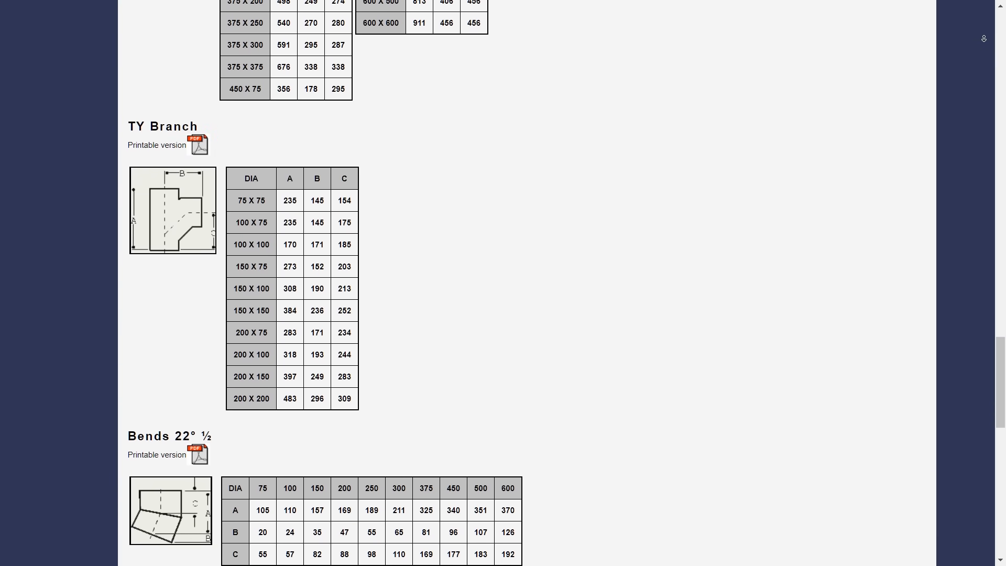
{"action": "scroll", "scroll_direction": "down", "scroll_amount": 3}
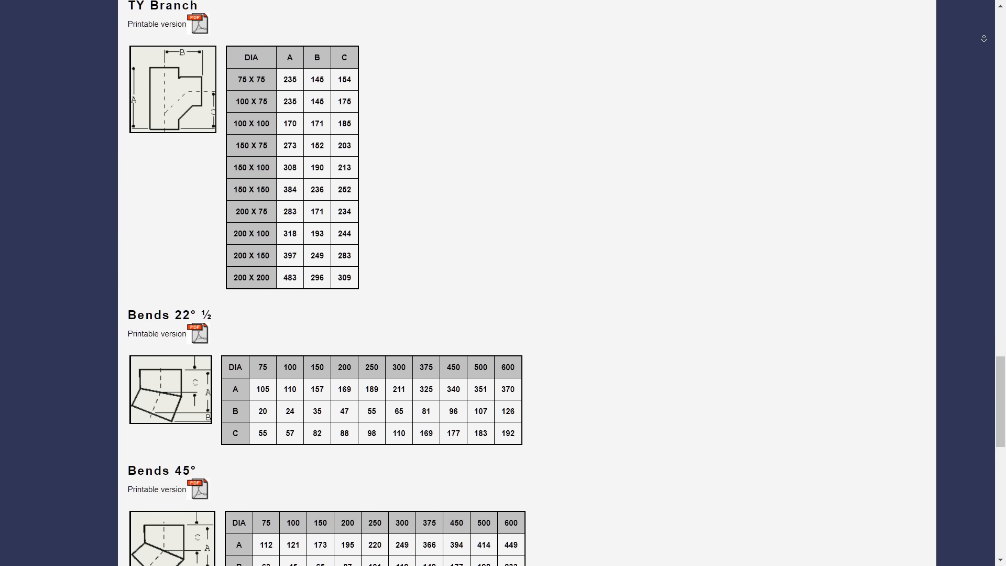
{"action": "scroll", "scroll_direction": "down", "scroll_amount": 3}
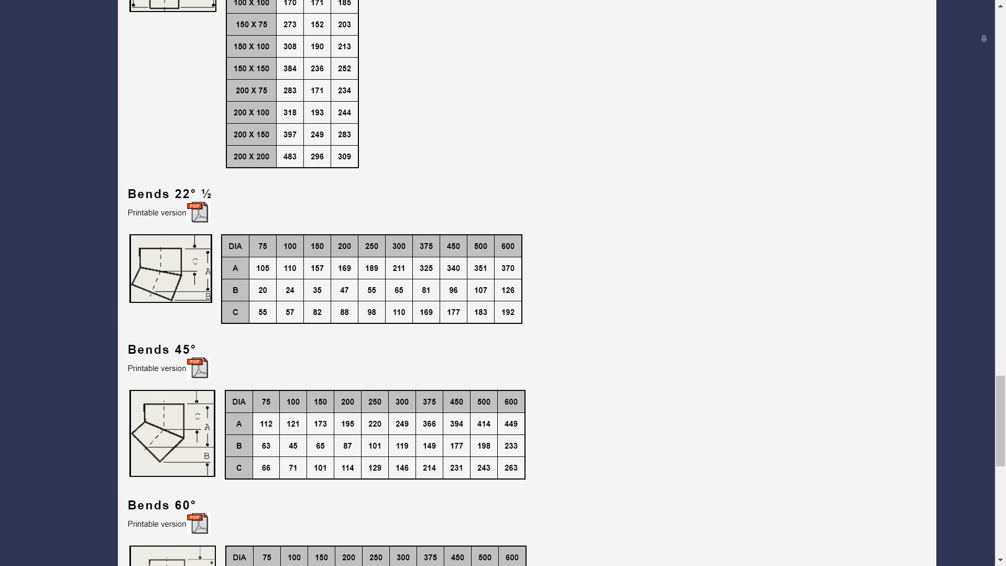
{"action": "scroll", "scroll_direction": "down", "scroll_amount": 3}
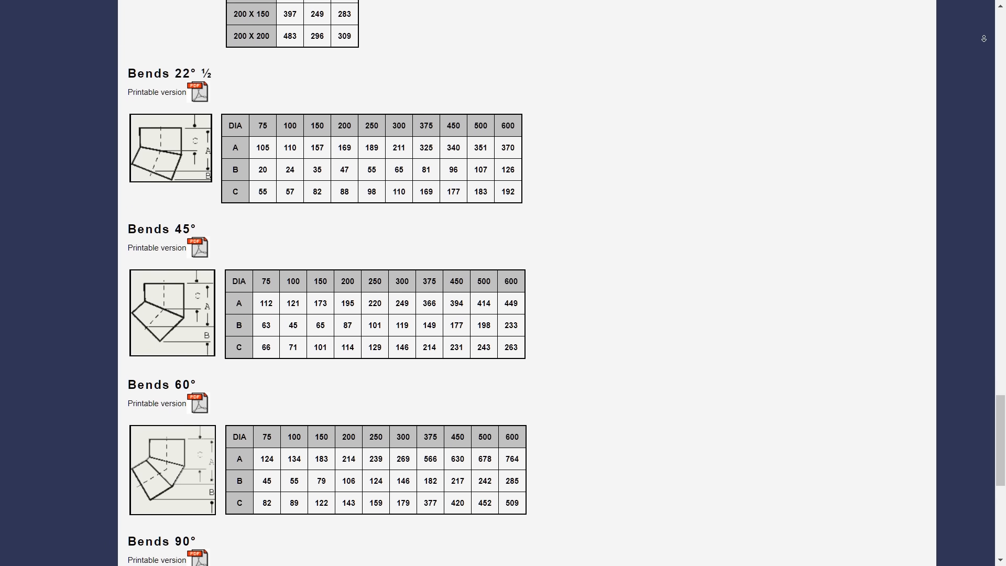